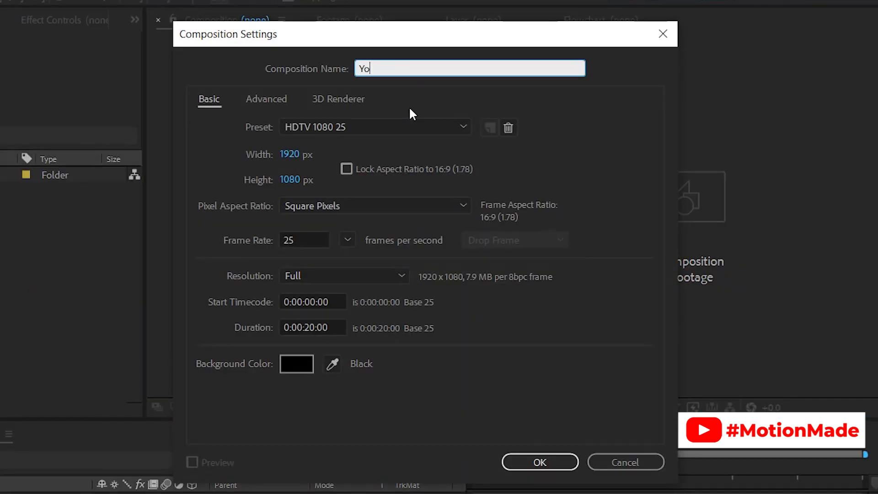
# - Name the composition 'You Tube Neon Logo' with a 0:00:10:00 duration and confirm it
pyautogui.write('u Tube Neon')
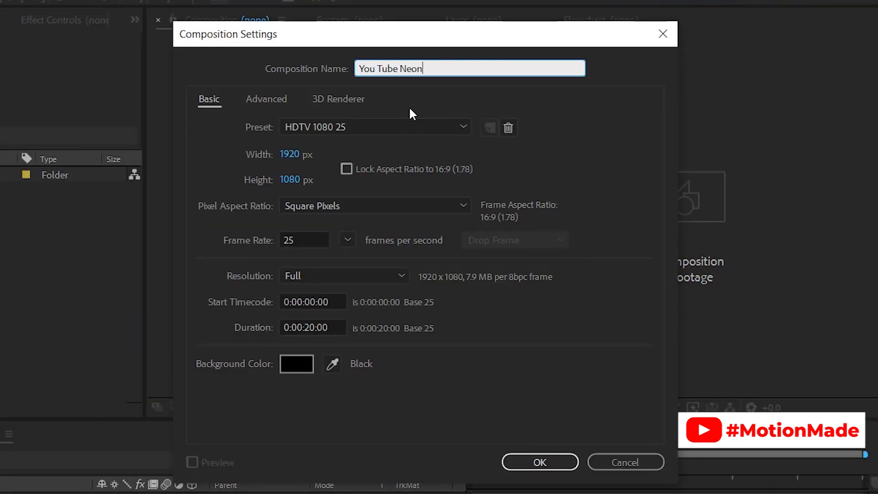
pyautogui.write('Logo')
pyautogui.click(313, 327)
pyautogui.write('1')
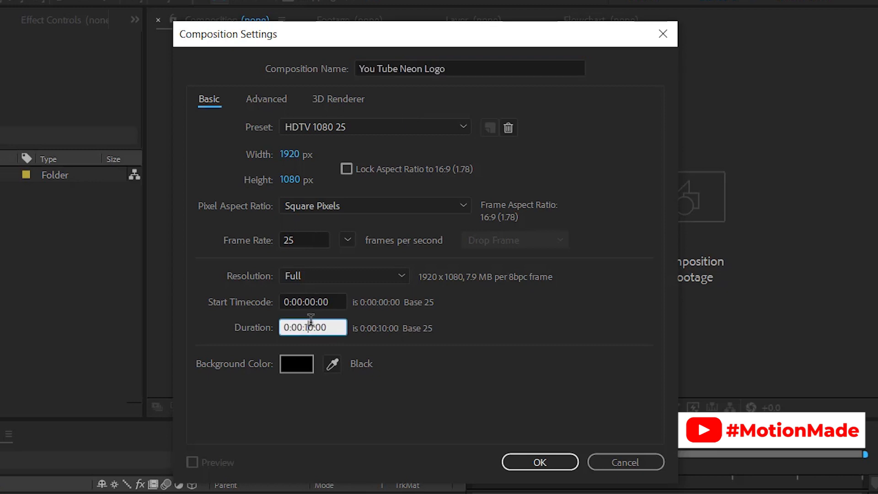
pyautogui.click(539, 462)
pyautogui.write('Saber')
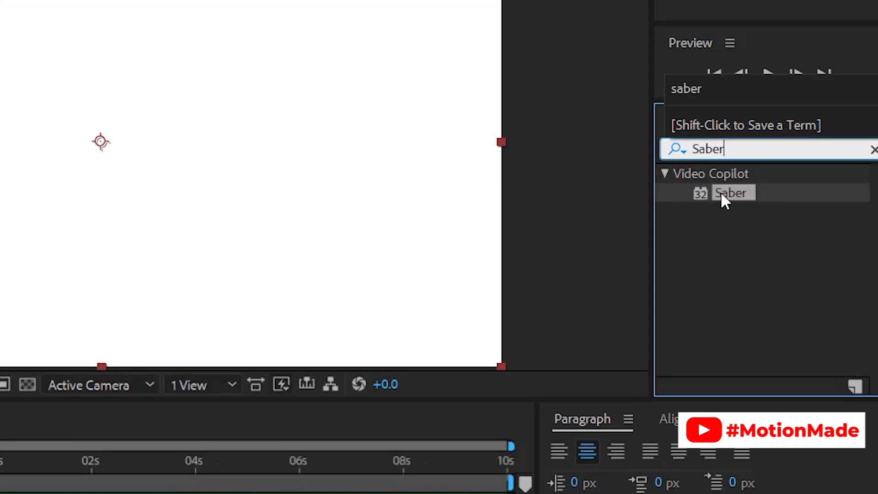
# - Apply the Saber effect from Effects & Presets, producing a vertical blue glowing beam
pyautogui.doubleClick(731, 193)
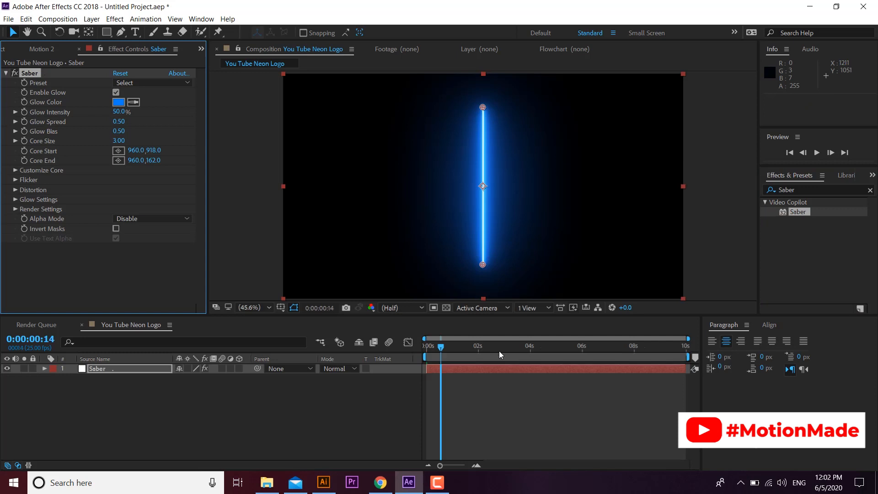
pyautogui.click(428, 345)
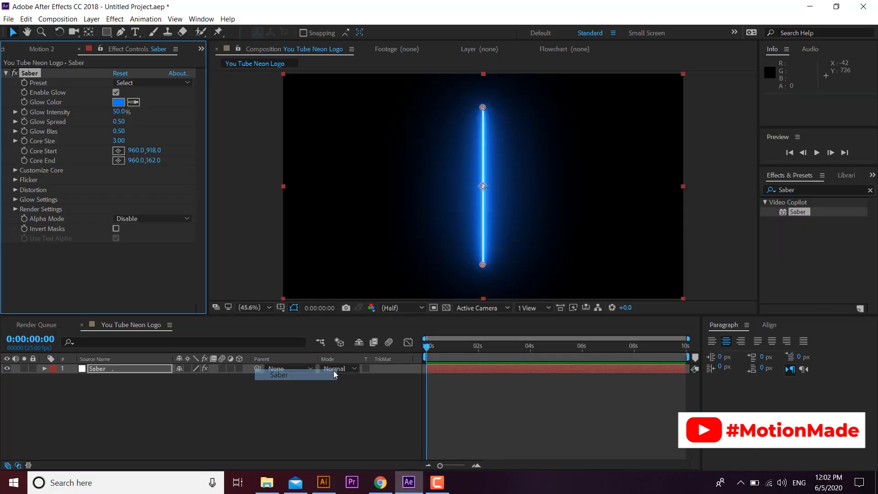
# - Select the whole YouTube logo compound path in Illustrator and copy it via Edit > Copy
pyautogui.click(323, 482)
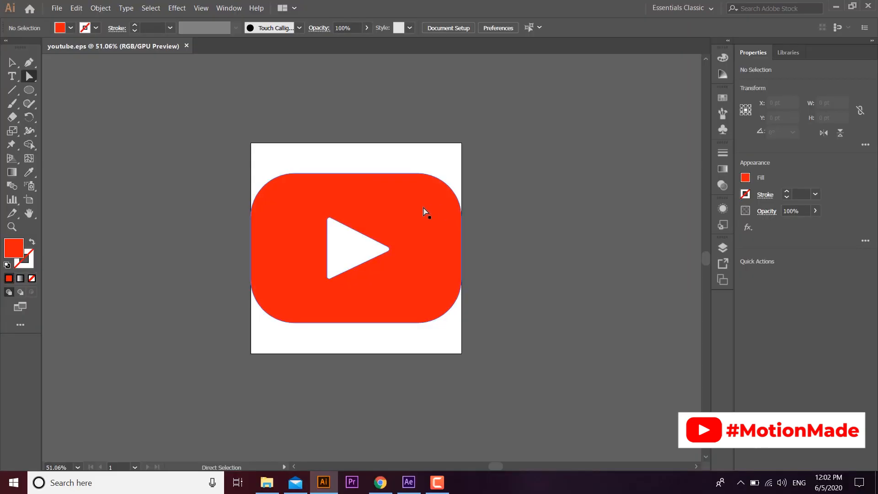
pyautogui.click(426, 211)
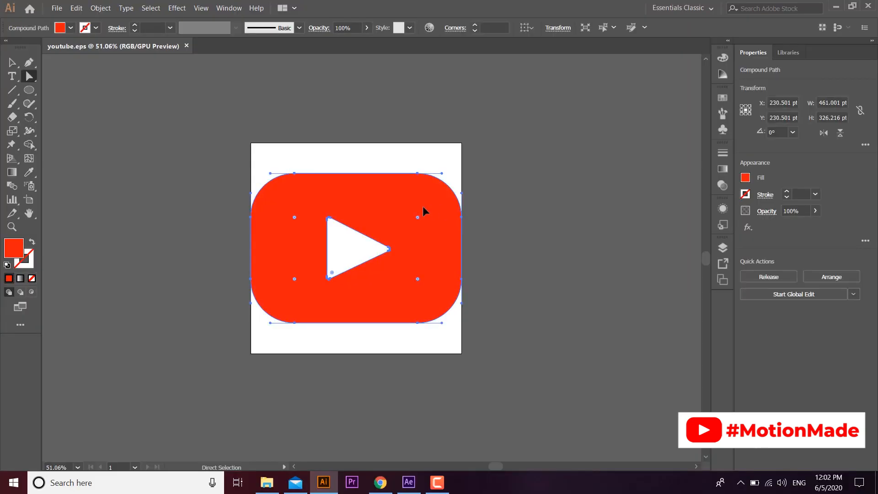
pyautogui.click(75, 8)
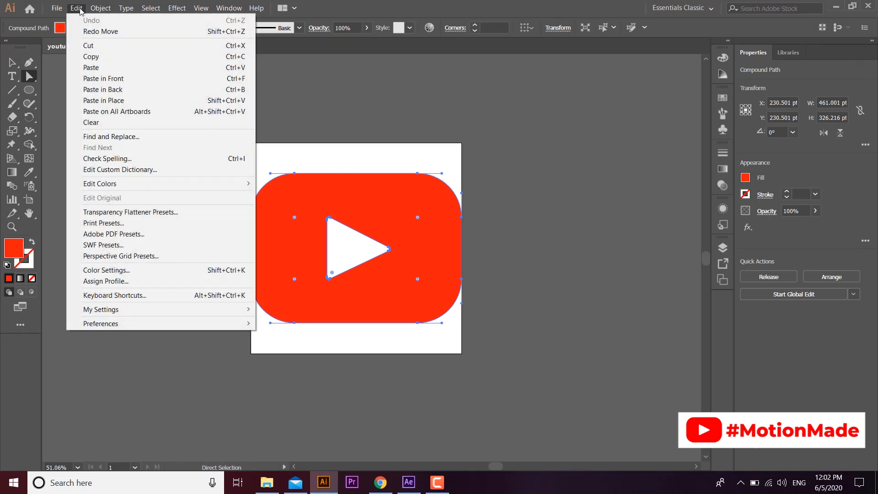
pyautogui.click(408, 482)
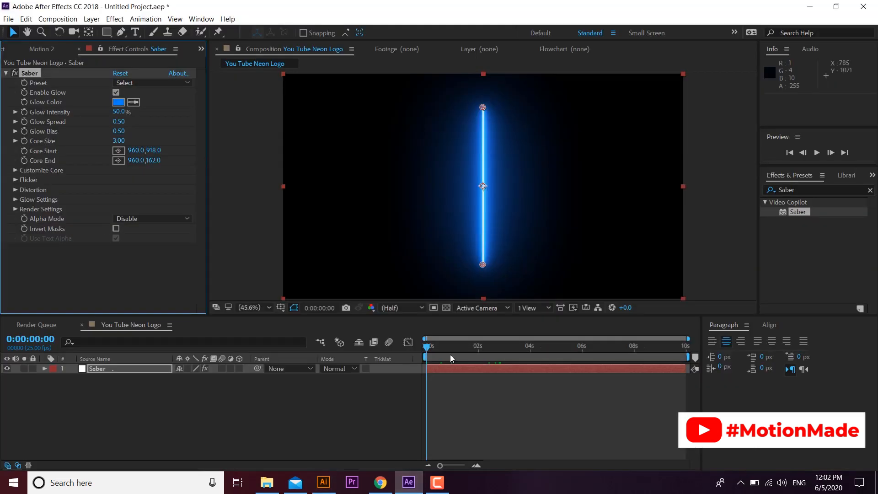
# - Select the Saber layer and paste the logo outline onto it as two masks
pyautogui.click(101, 369)
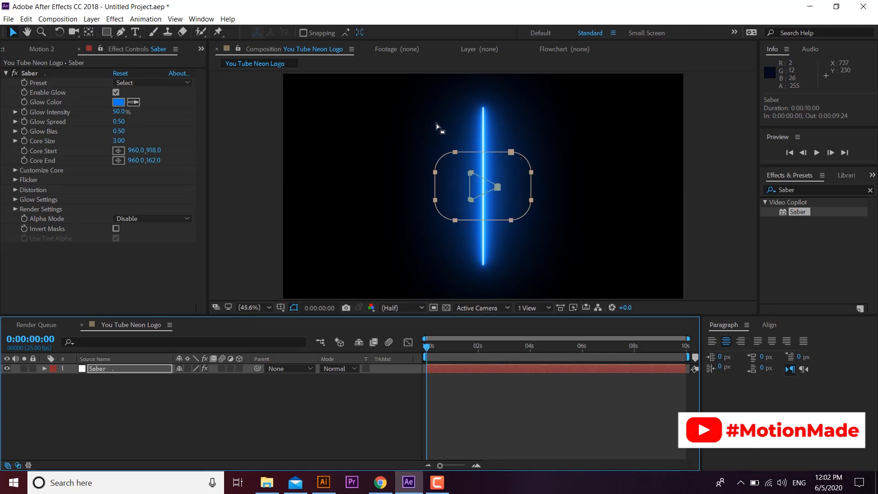
pyautogui.moveTo(409, 221)
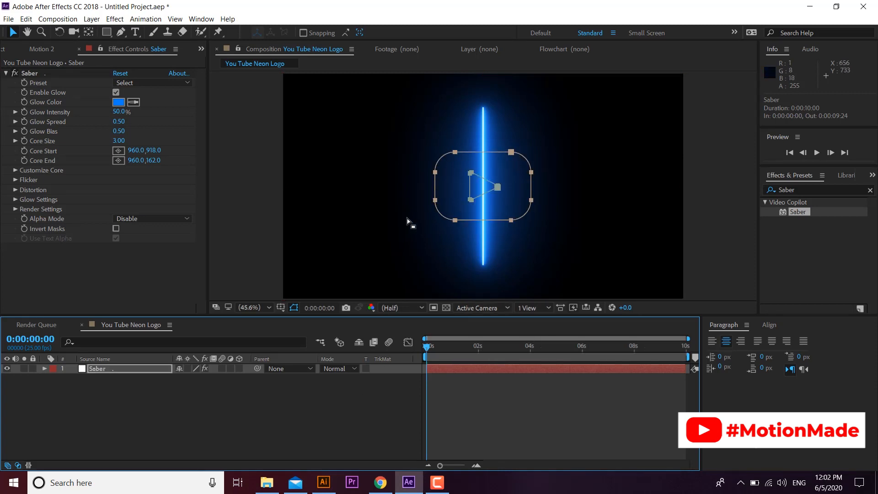
pyautogui.moveTo(129, 396)
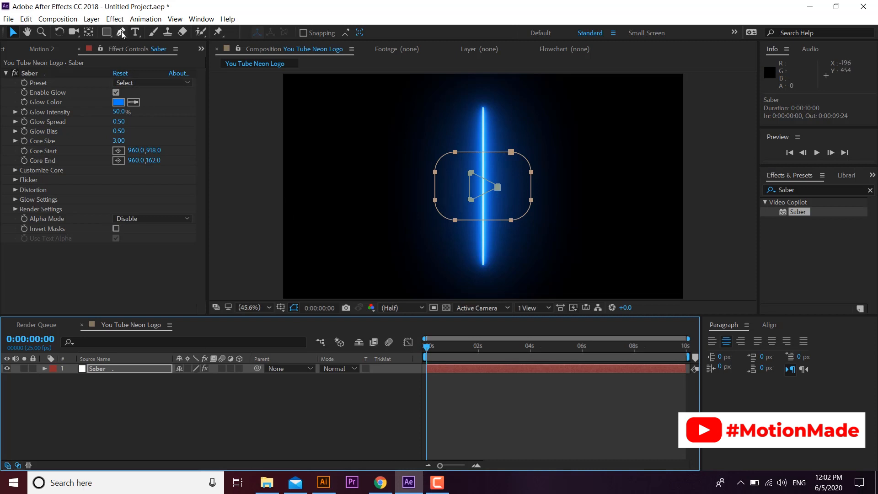
pyautogui.moveTo(185, 88)
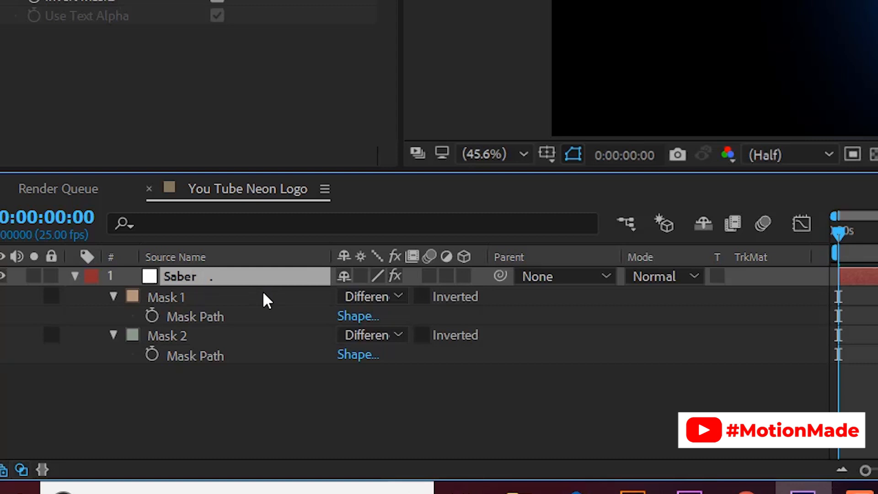
# - Free-transform the logo masks to about 200% so the outline fills the frame
pyautogui.doubleClick(180, 276)
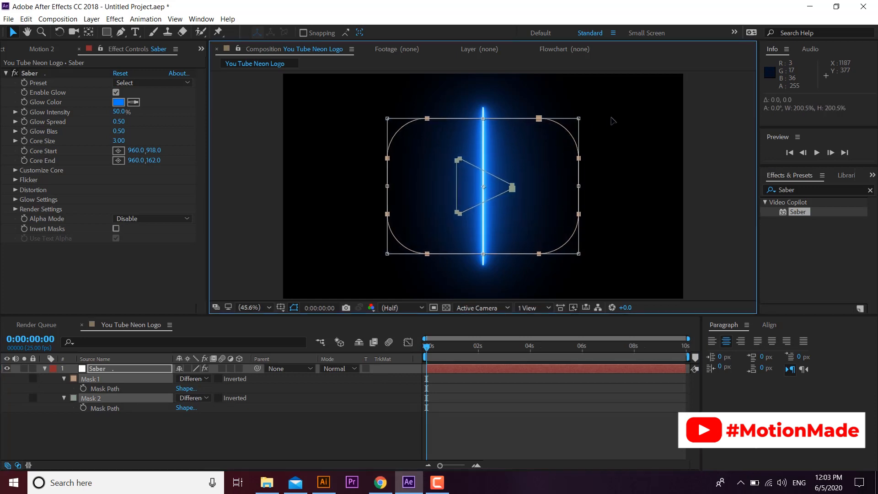
pyautogui.click(44, 369)
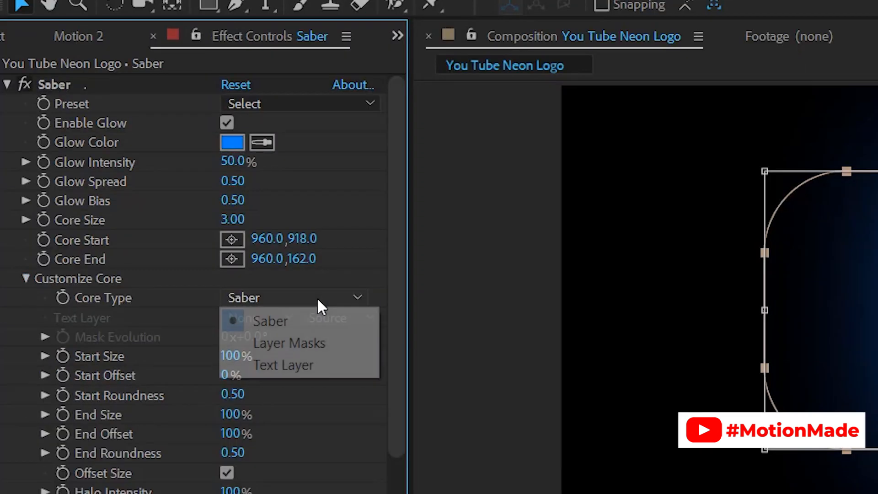
# - Set the Saber Core Type to Layer Masks so the glow traces the logo outline
pyautogui.click(288, 343)
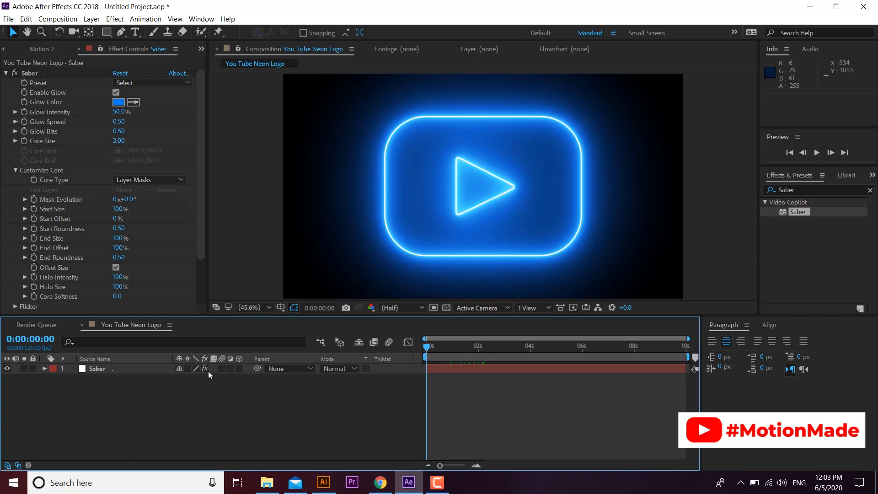
pyautogui.click(118, 101)
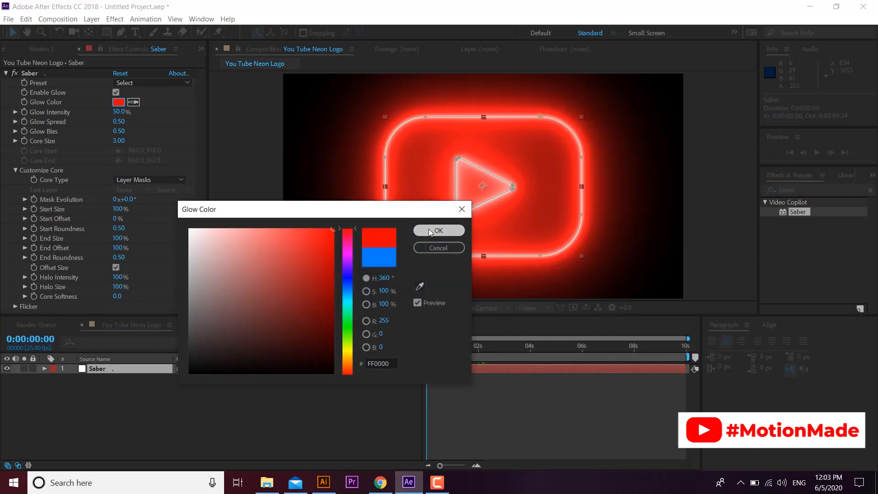
# - Confirm glow colour FF0000 with 40% intensity and core size 2, time marker at start
pyautogui.click(438, 230)
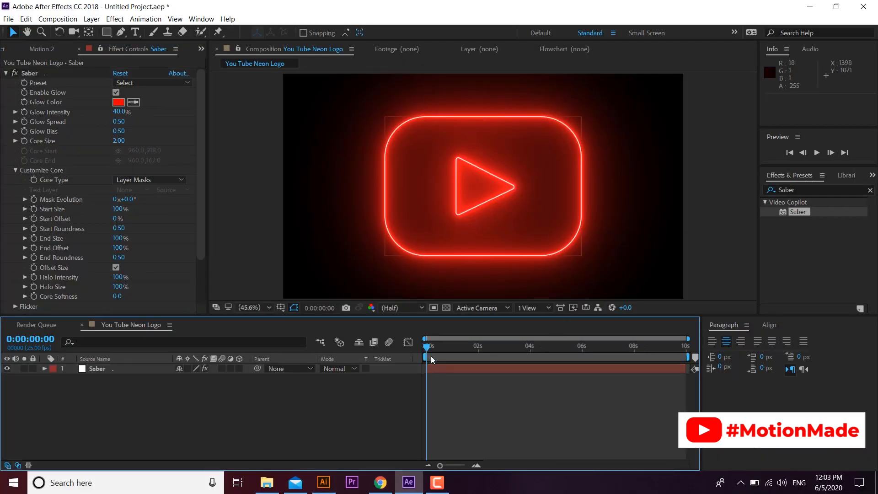
pyautogui.click(97, 369)
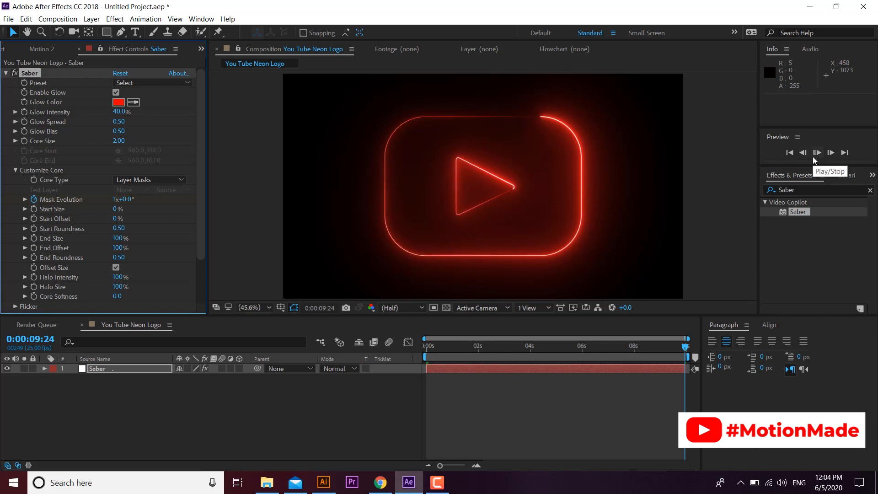
# - Preview the Mask Evolution 0 to 1x draw-on animation with Start Size 0%
pyautogui.click(817, 153)
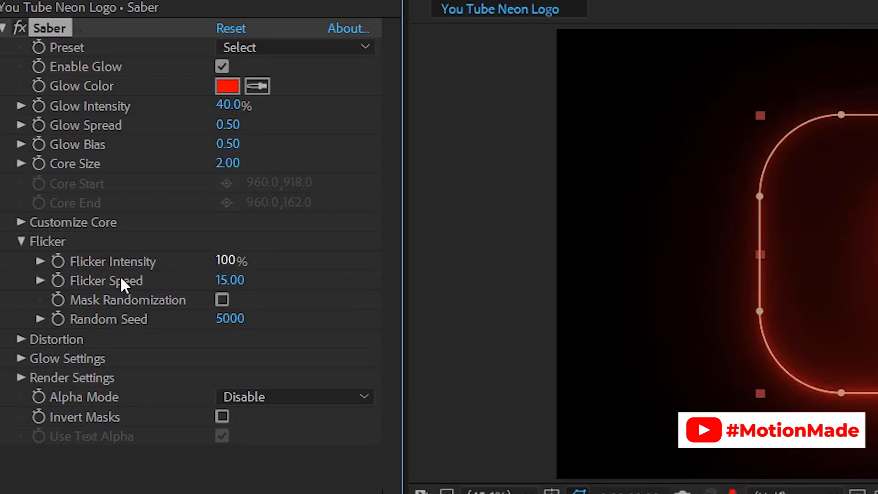
# - Set Flicker Intensity to 100% and change Flicker Speed to 5
pyautogui.doubleClick(230, 280)
pyautogui.write('5')
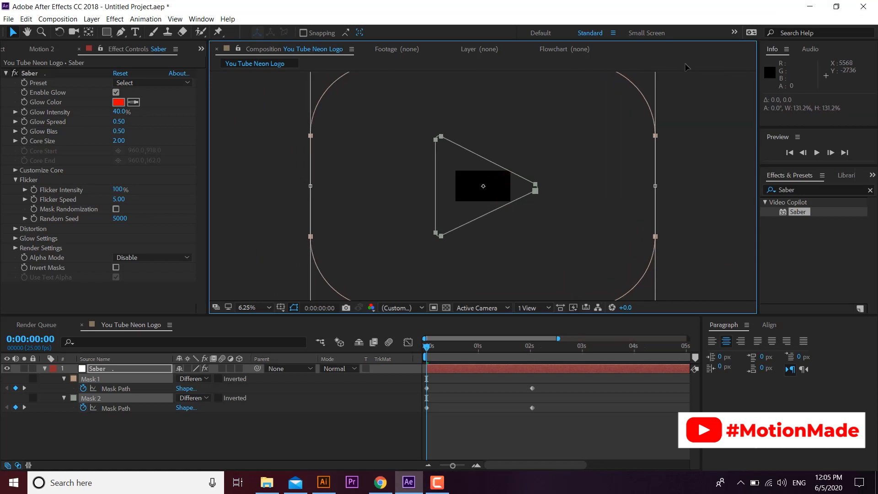
# - Preview the Mask Path keyframes shrinking the oversized outline into the logo shape
pyautogui.click(816, 153)
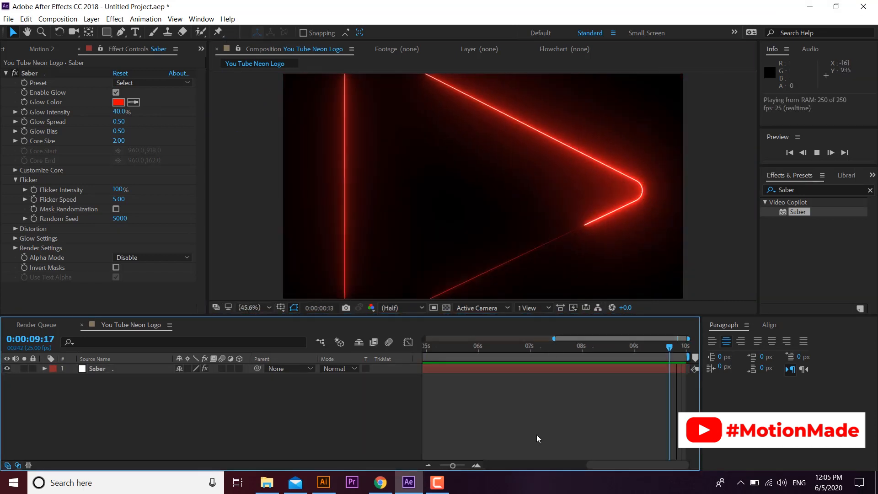